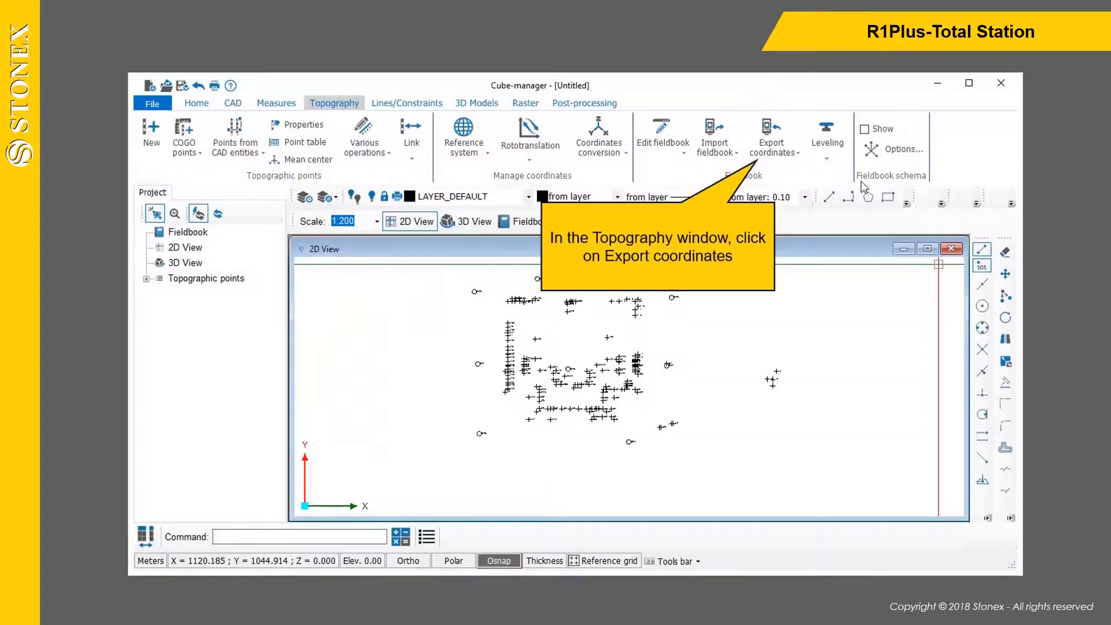
Begin an Export coordinates run of all CAMILLA fieldbook points, reaching the JOB1.dat save dialog
{"action": "left_click", "coordinate": [772, 137]}
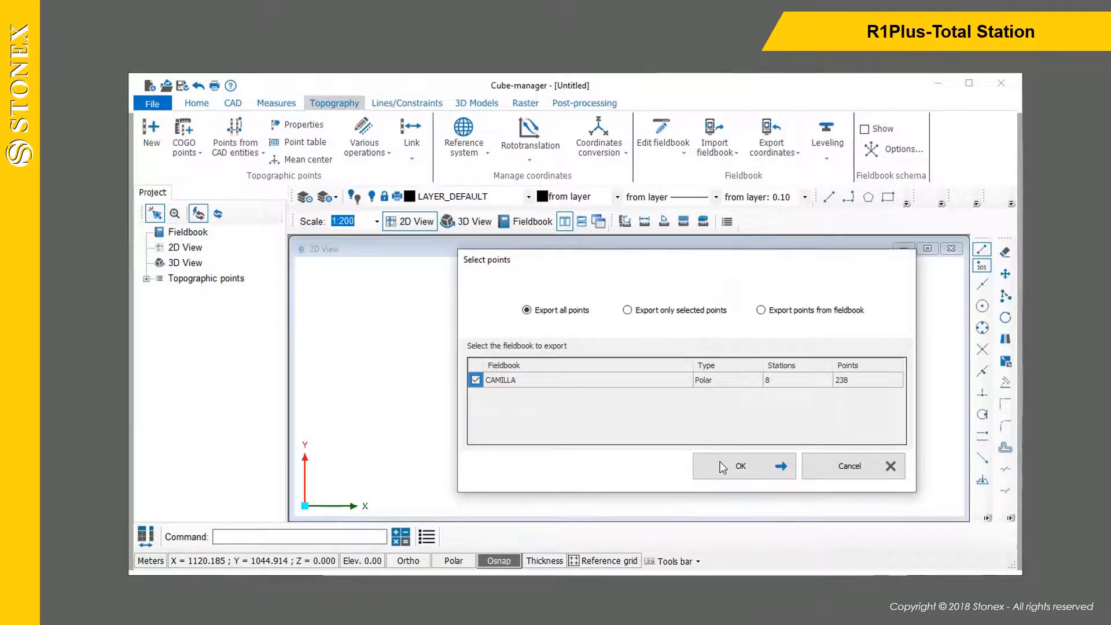
{"action": "left_click", "coordinate": [740, 465]}
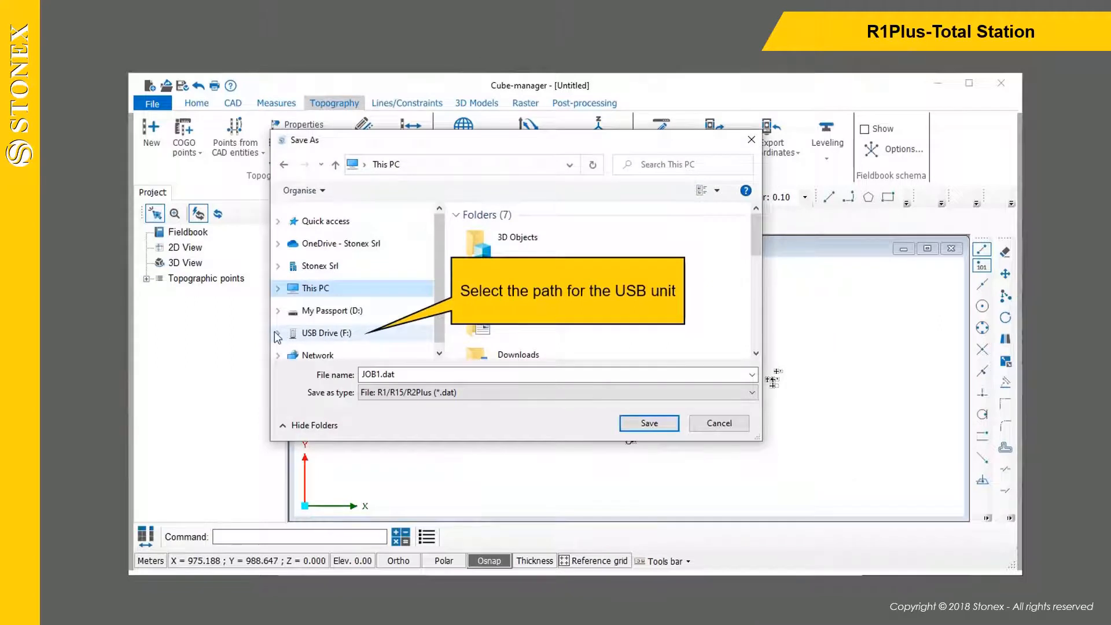
Save the export as JOB4.R15 in the USB drive's FILE folder, R15 type, replacing the old job
{"action": "left_click", "coordinate": [277, 333]}
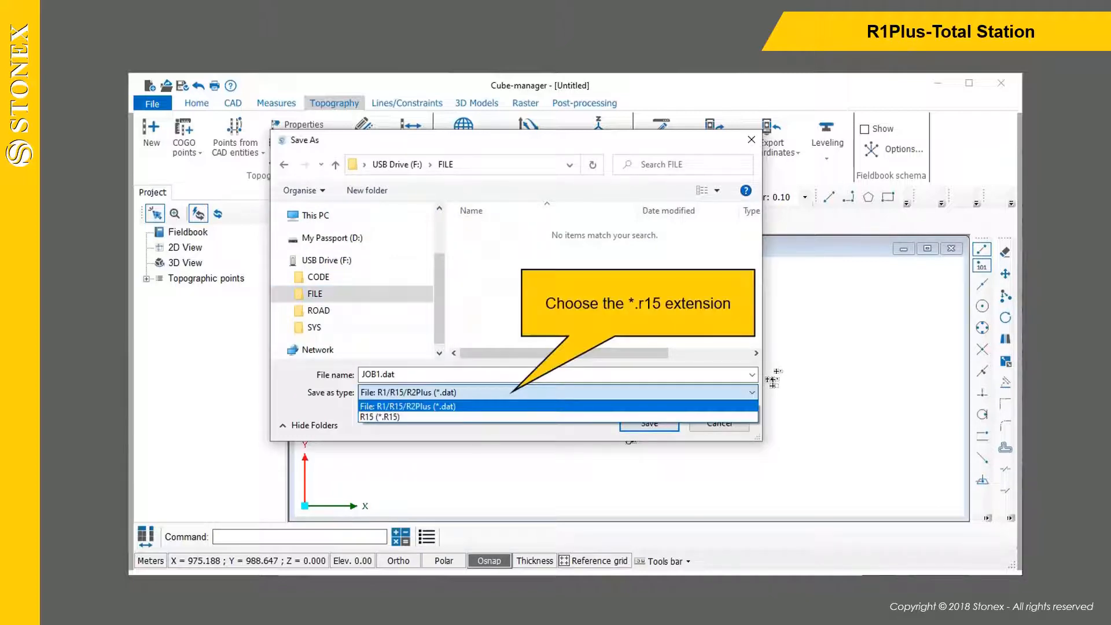
{"action": "left_click", "coordinate": [378, 415]}
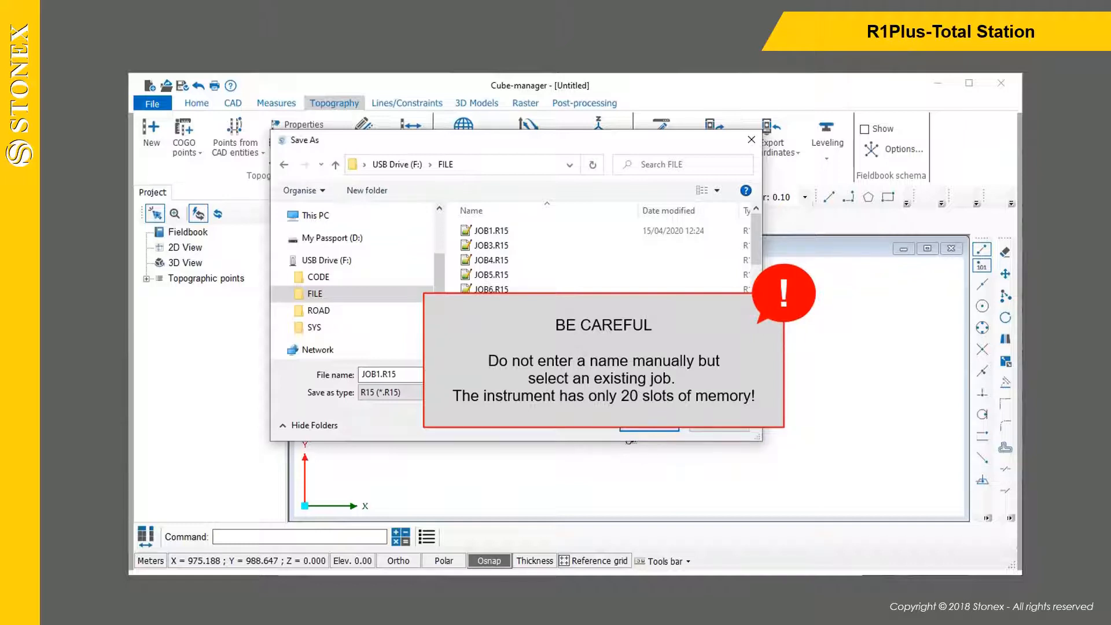
{"action": "left_click", "coordinate": [491, 259]}
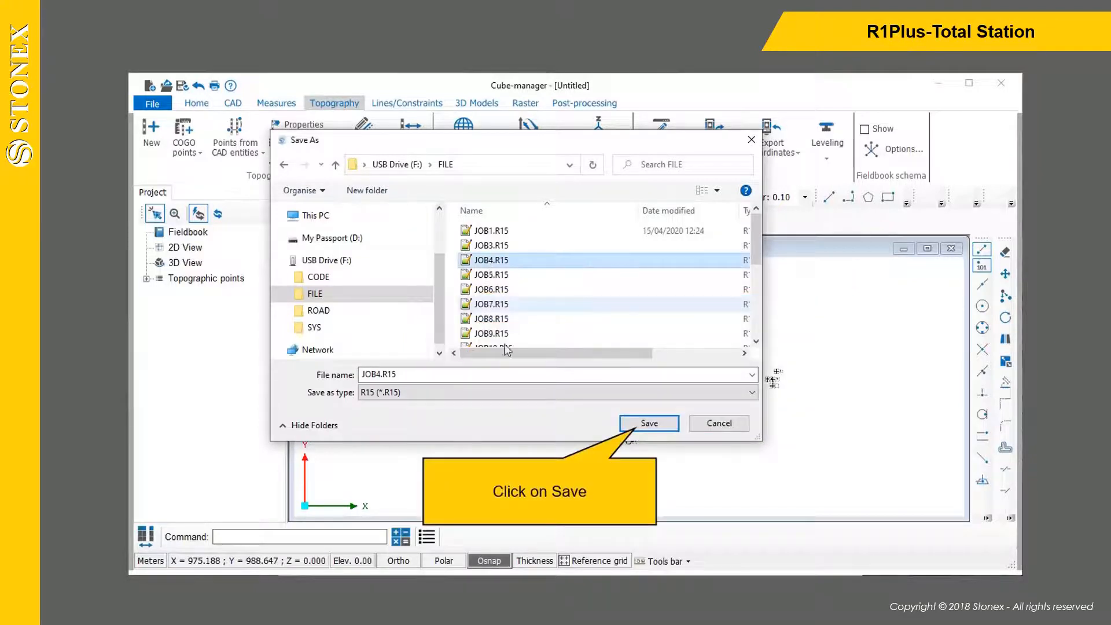
{"action": "left_click", "coordinate": [648, 424]}
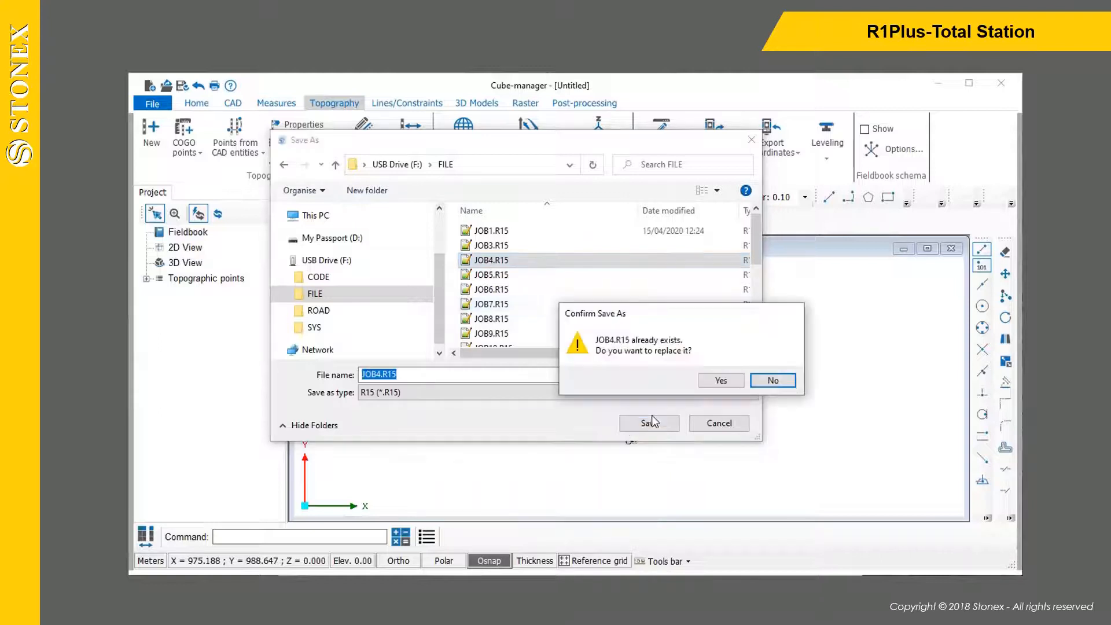
{"action": "left_click", "coordinate": [720, 381]}
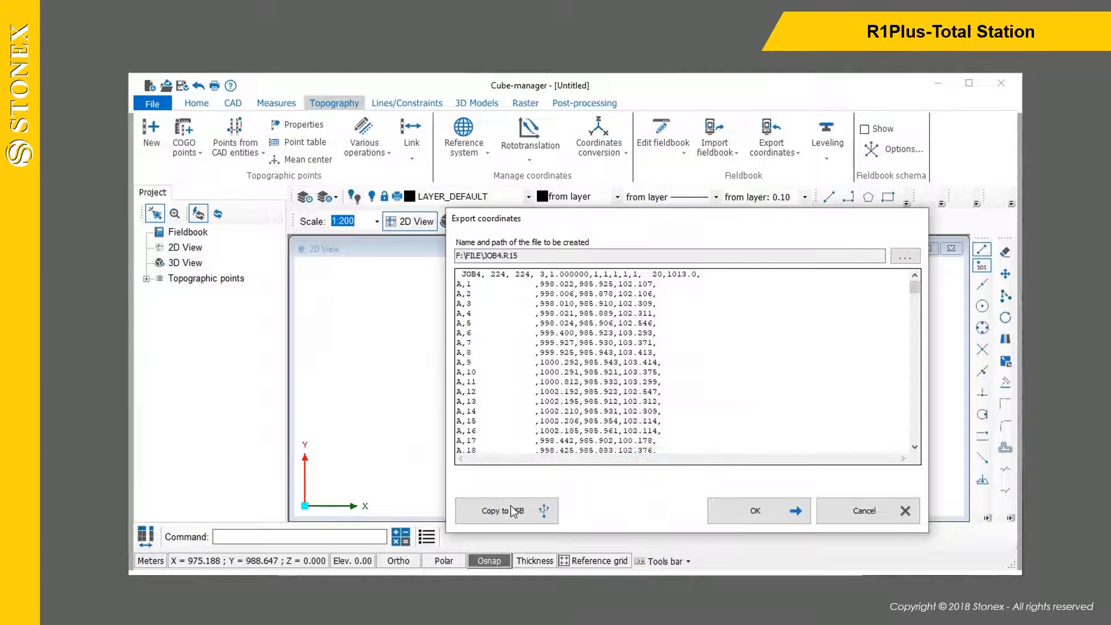
Copy JOB4.R15 onto the USB drive, overwriting the existing file
{"action": "left_click", "coordinate": [505, 510]}
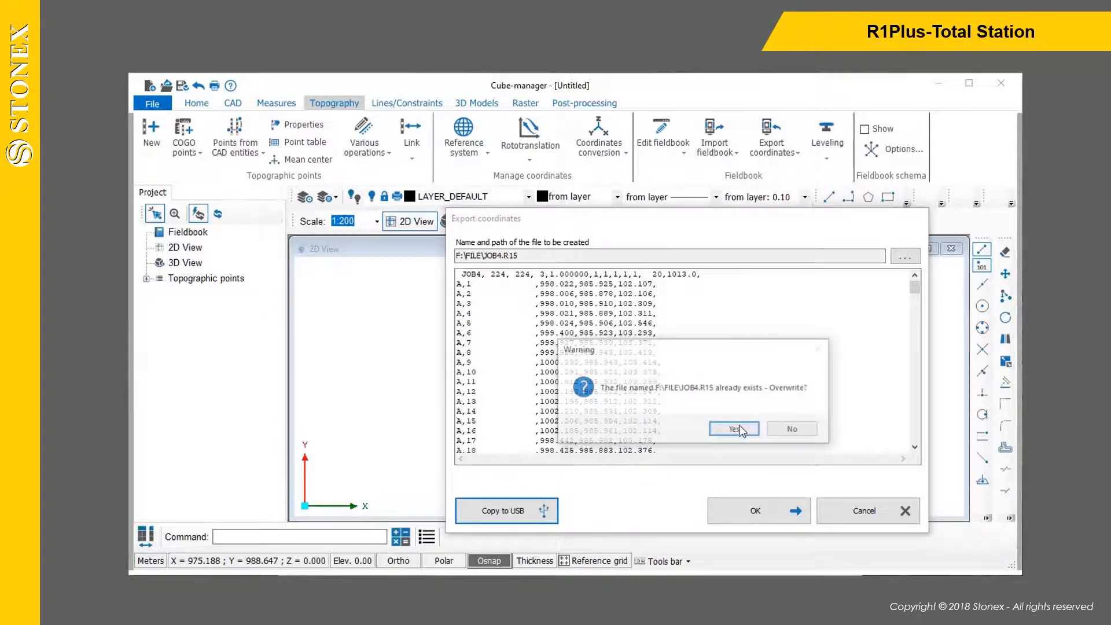
{"action": "left_click", "coordinate": [733, 428]}
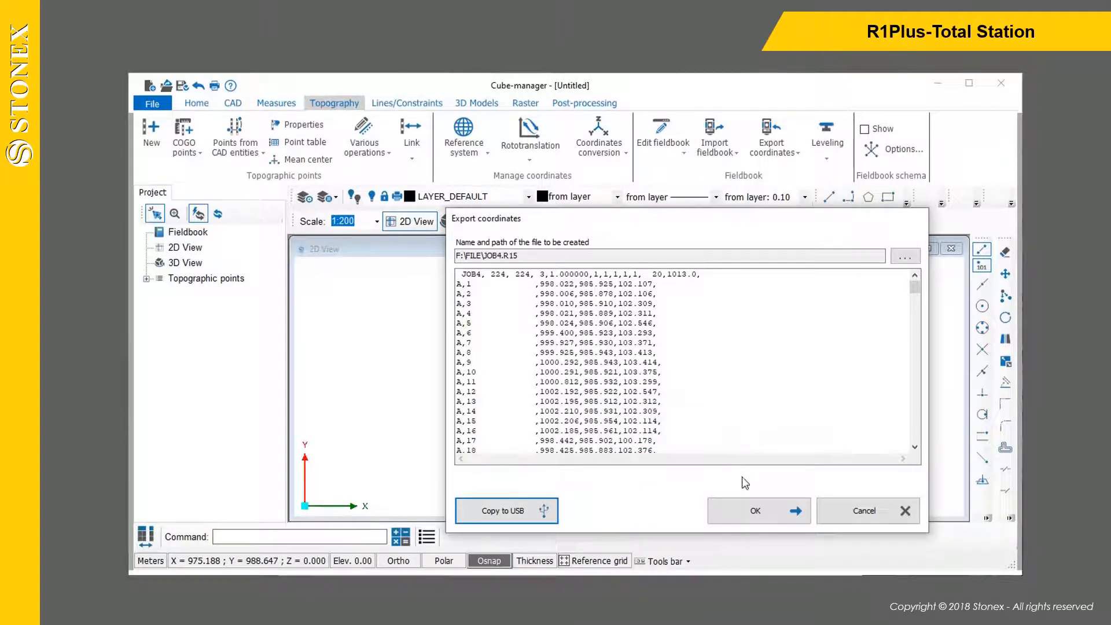
{"action": "mouse_move", "coordinate": [731, 441]}
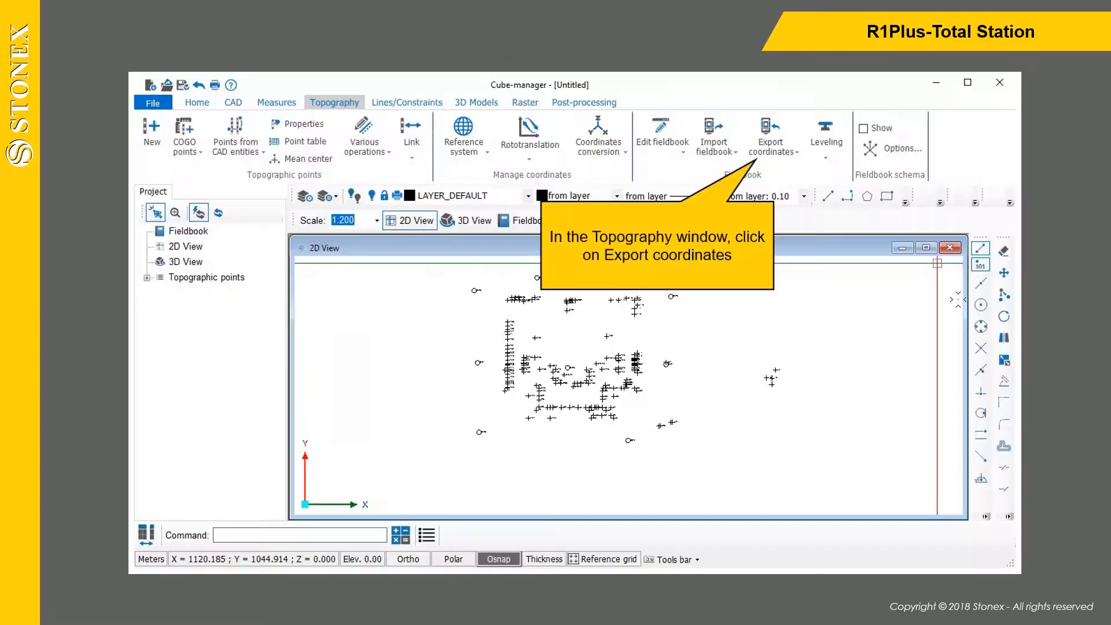
{"action": "mouse_move", "coordinate": [782, 159]}
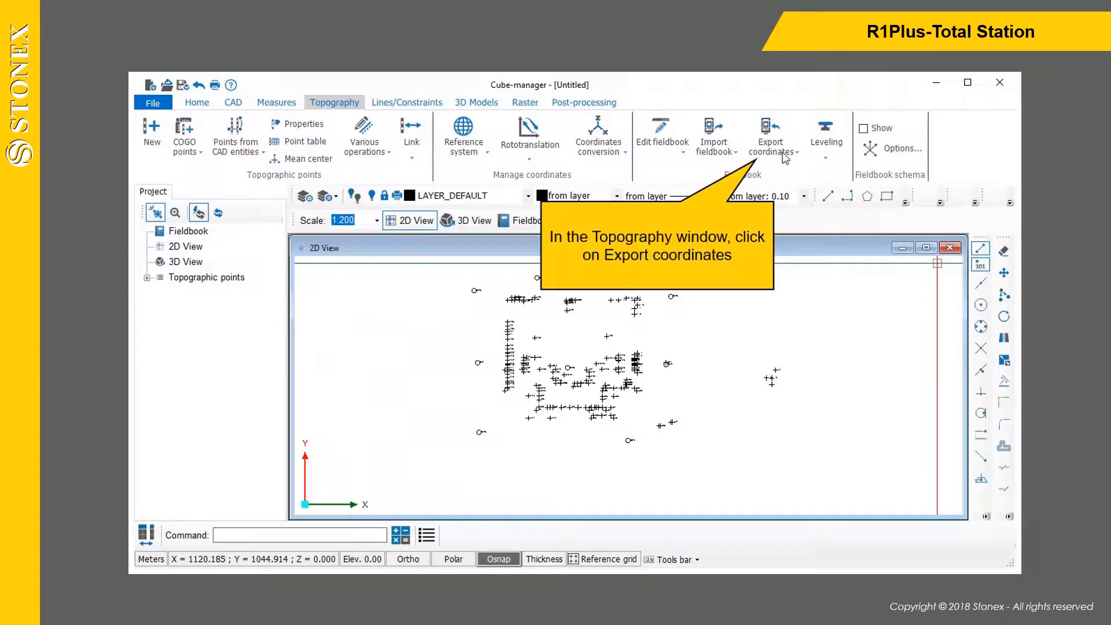
Begin an R1 Plus/R15 export of all fieldbook points, reaching the JOB1.dat save dialog
{"action": "left_click", "coordinate": [770, 135]}
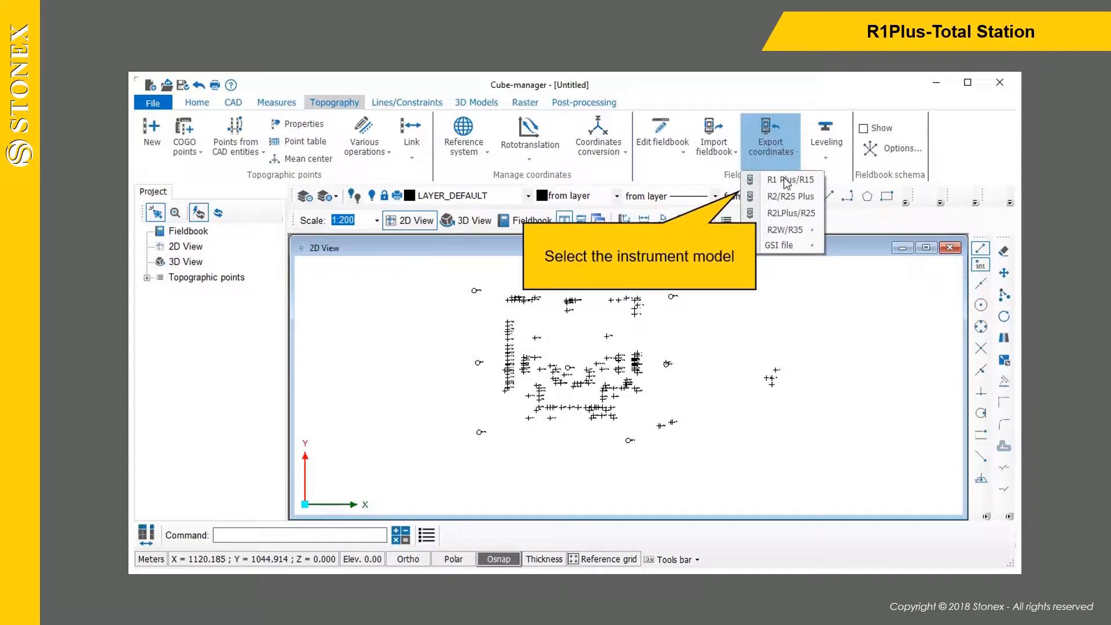
{"action": "left_click", "coordinate": [790, 178]}
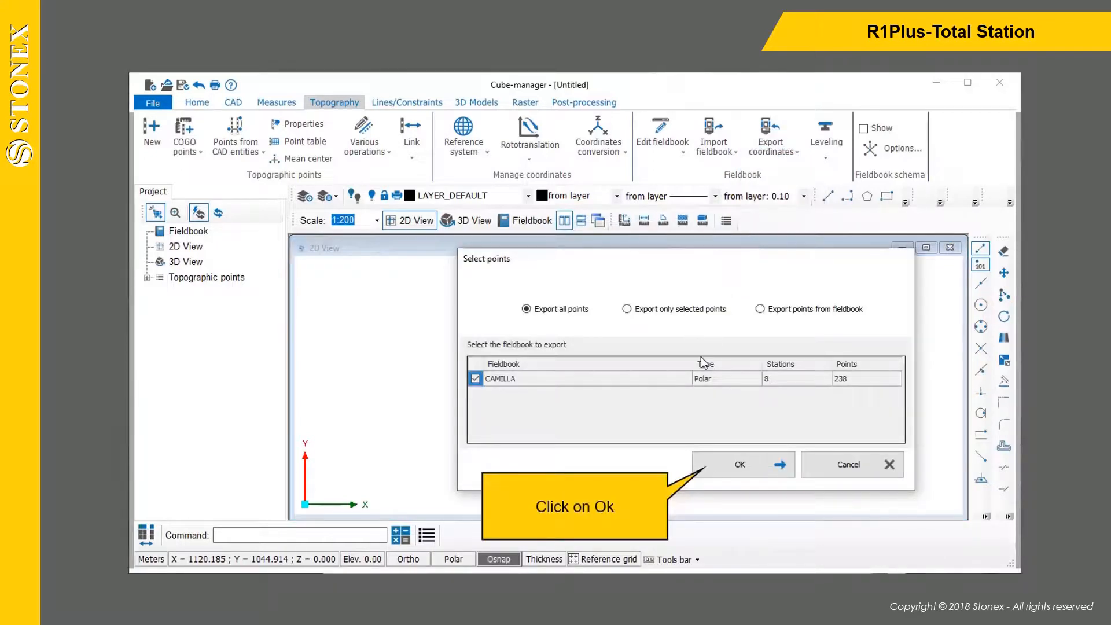
{"action": "left_click", "coordinate": [739, 464]}
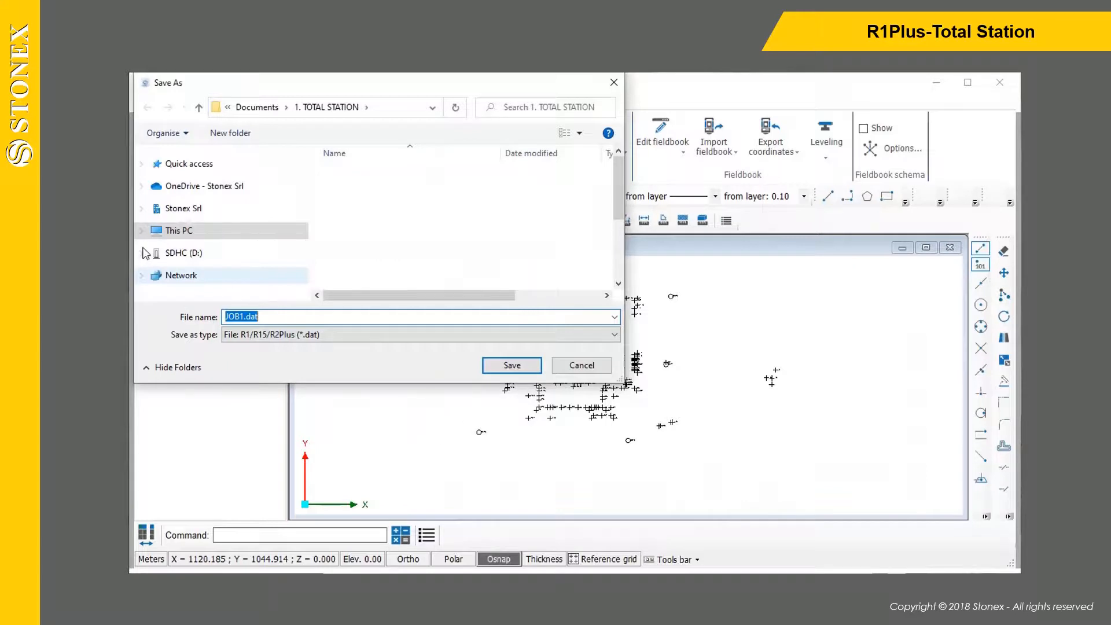
Save the export as JOB1.R15 in the SD card's FILE folder, replacing the existing job
{"action": "left_click", "coordinate": [144, 253]}
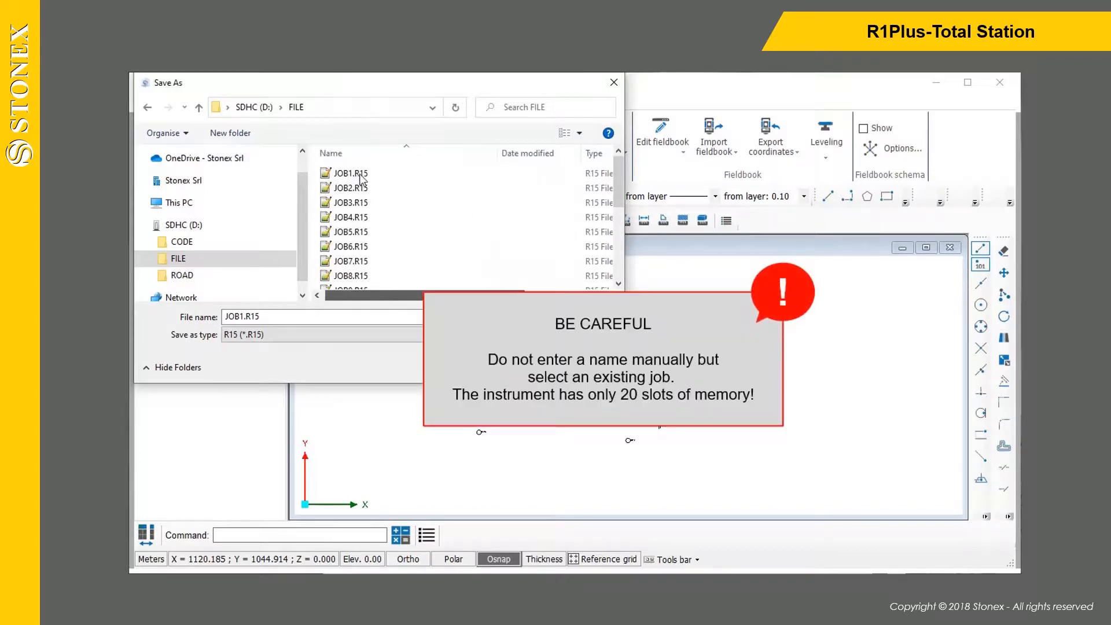
{"action": "left_click", "coordinate": [352, 172]}
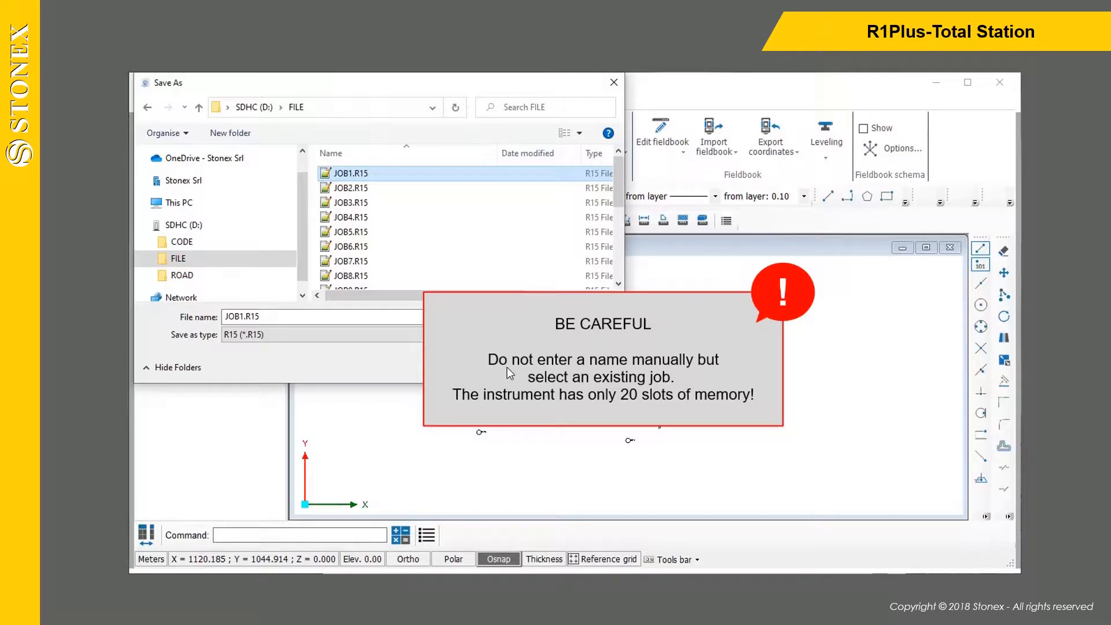
{"action": "left_click", "coordinate": [511, 365]}
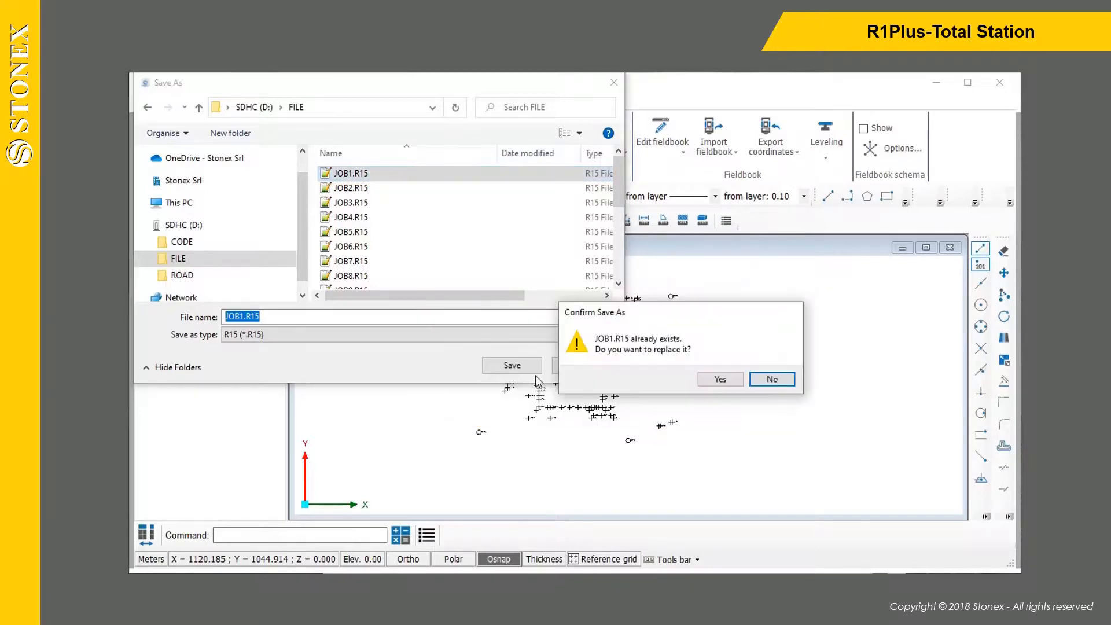
{"action": "left_click", "coordinate": [719, 378]}
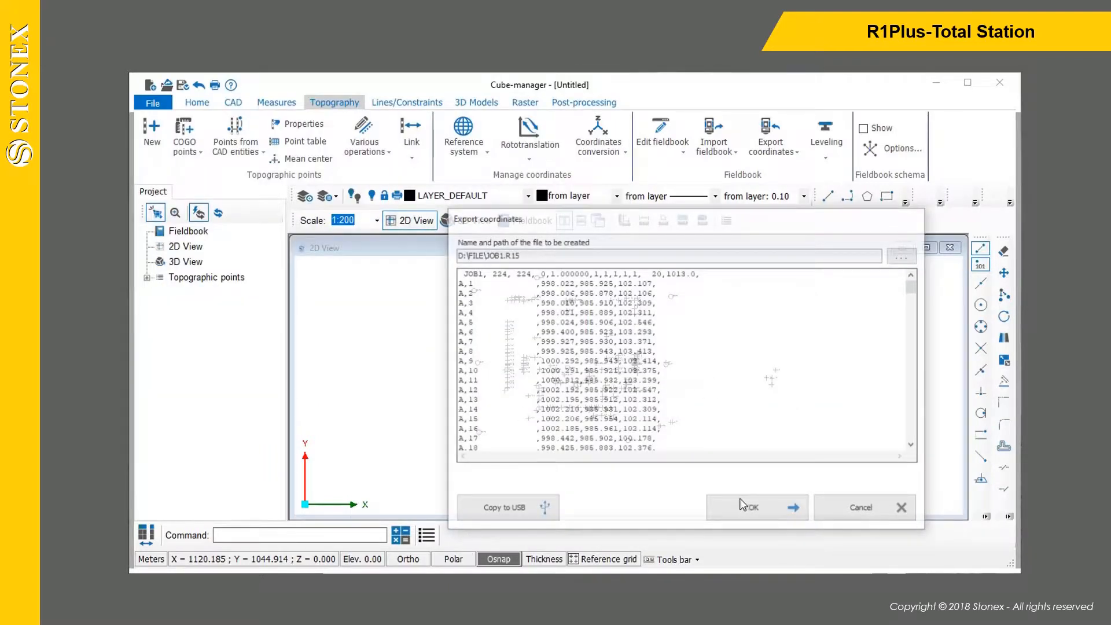
{"action": "mouse_move", "coordinate": [754, 509]}
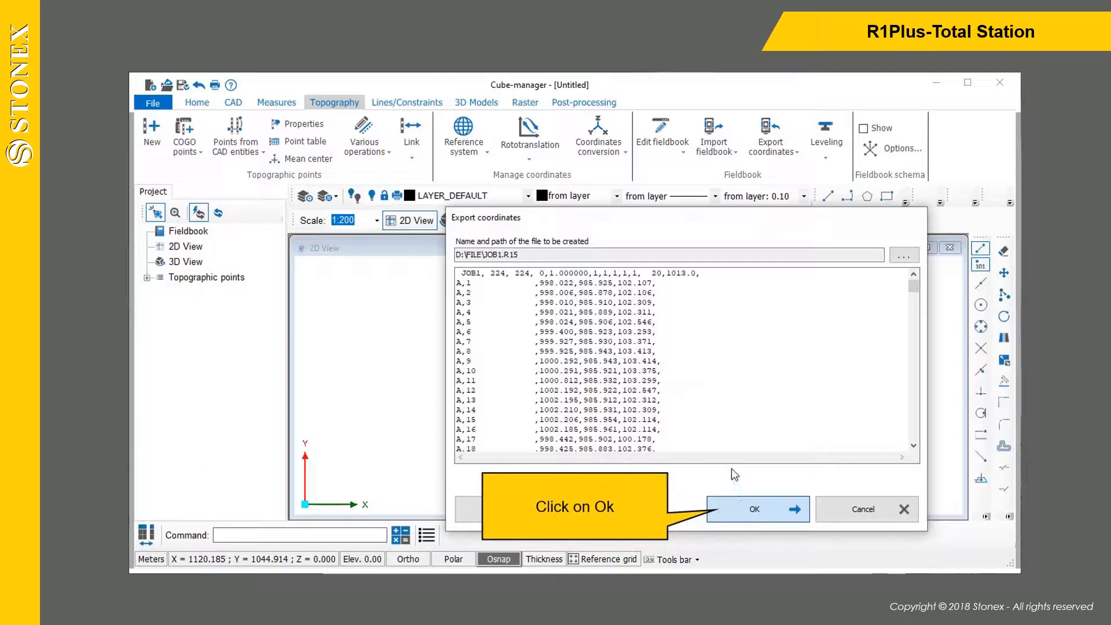